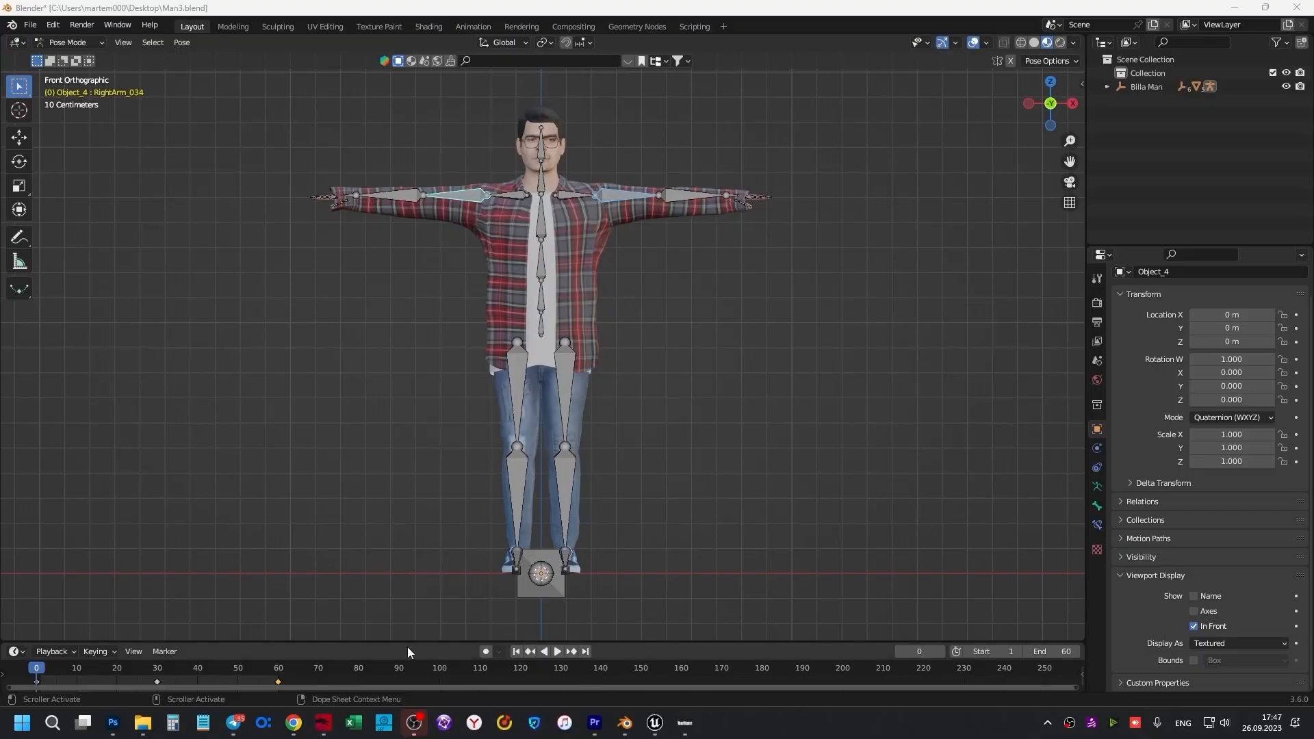
# Step: Play the timeline to preview the rigged man's animation
pyautogui.click(557, 651)
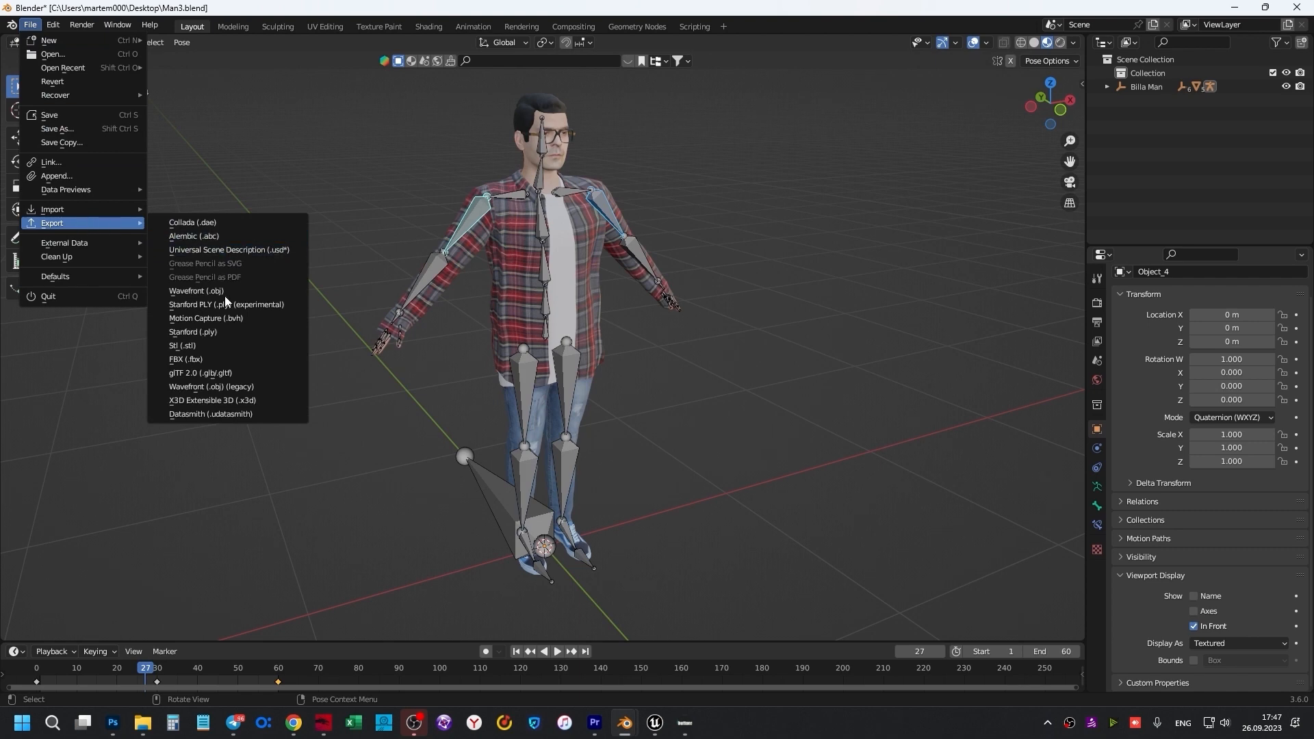
# Step: Export the man as FBX with Bake Animation enabled, saved as 001.fbx on the Desktop
pyautogui.click(185, 358)
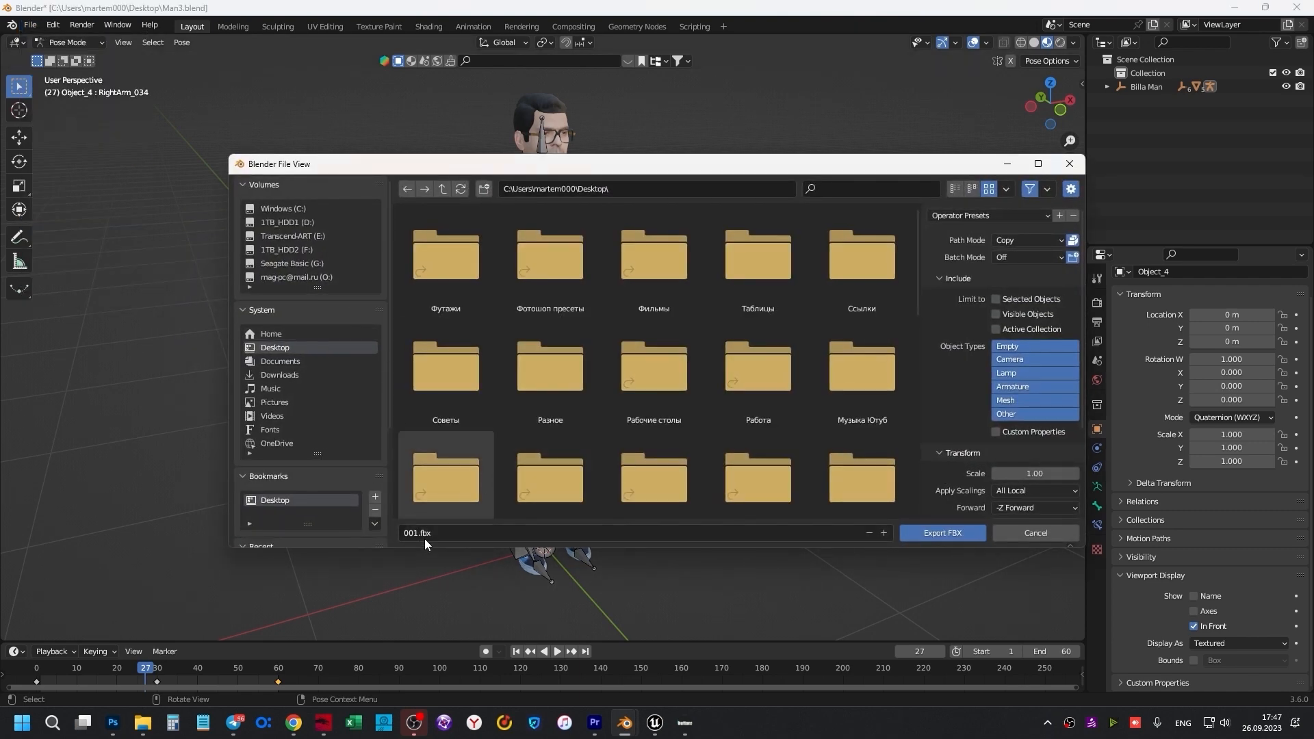
pyautogui.click(1030, 241)
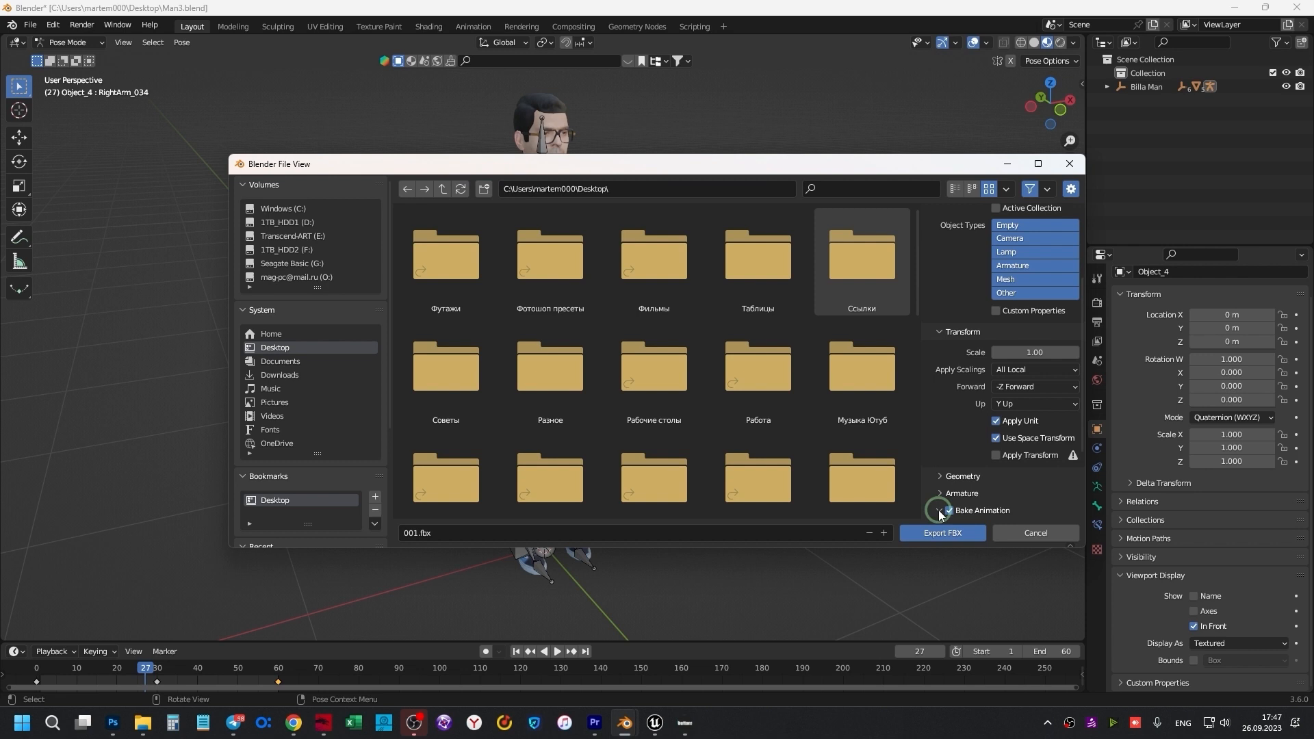
pyautogui.click(945, 511)
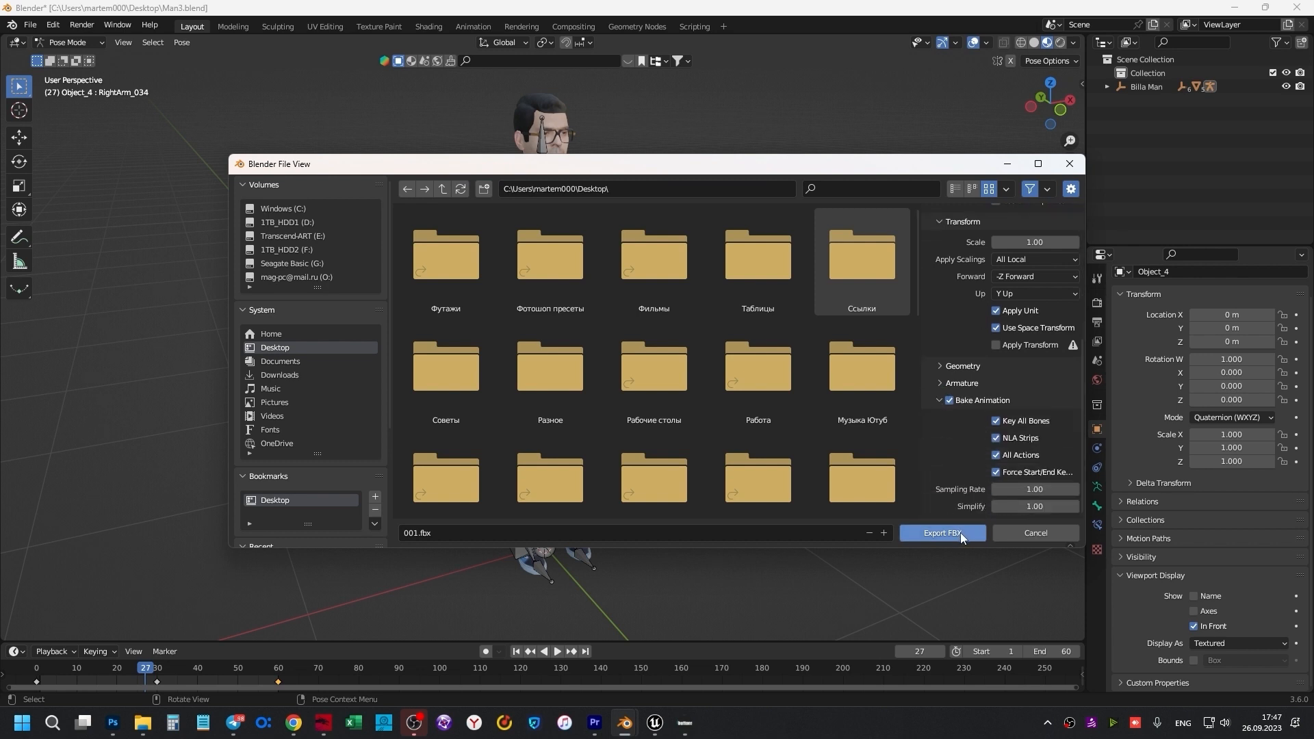
pyautogui.click(941, 533)
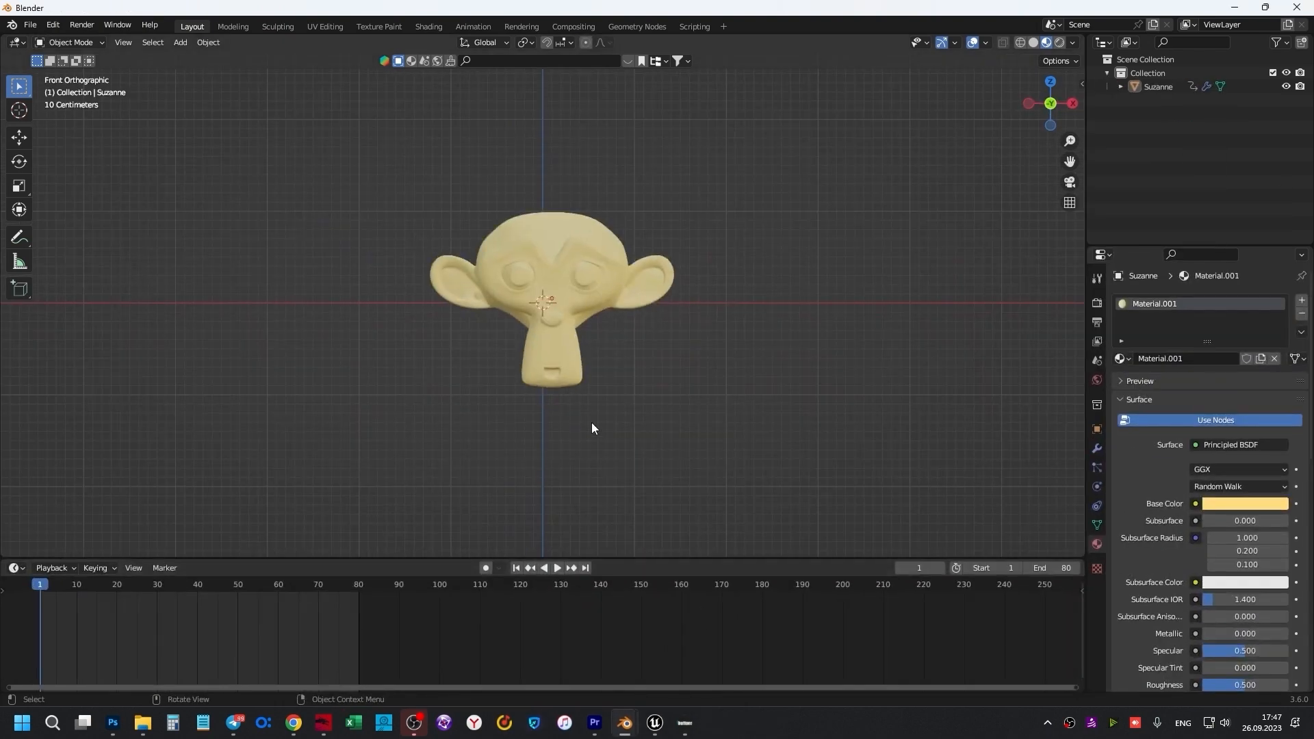
# Step: Play and then stop the timeline to preview Suzanne's animation
pyautogui.click(557, 566)
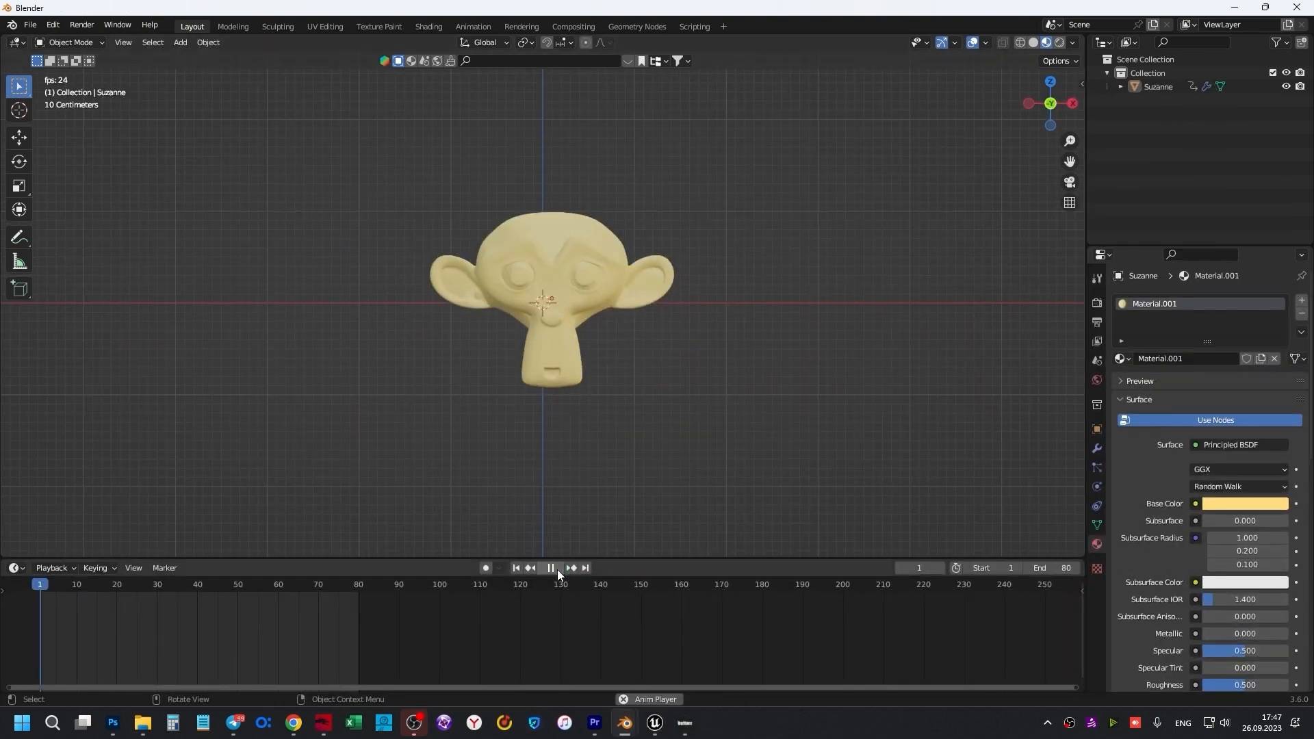
pyautogui.click(550, 572)
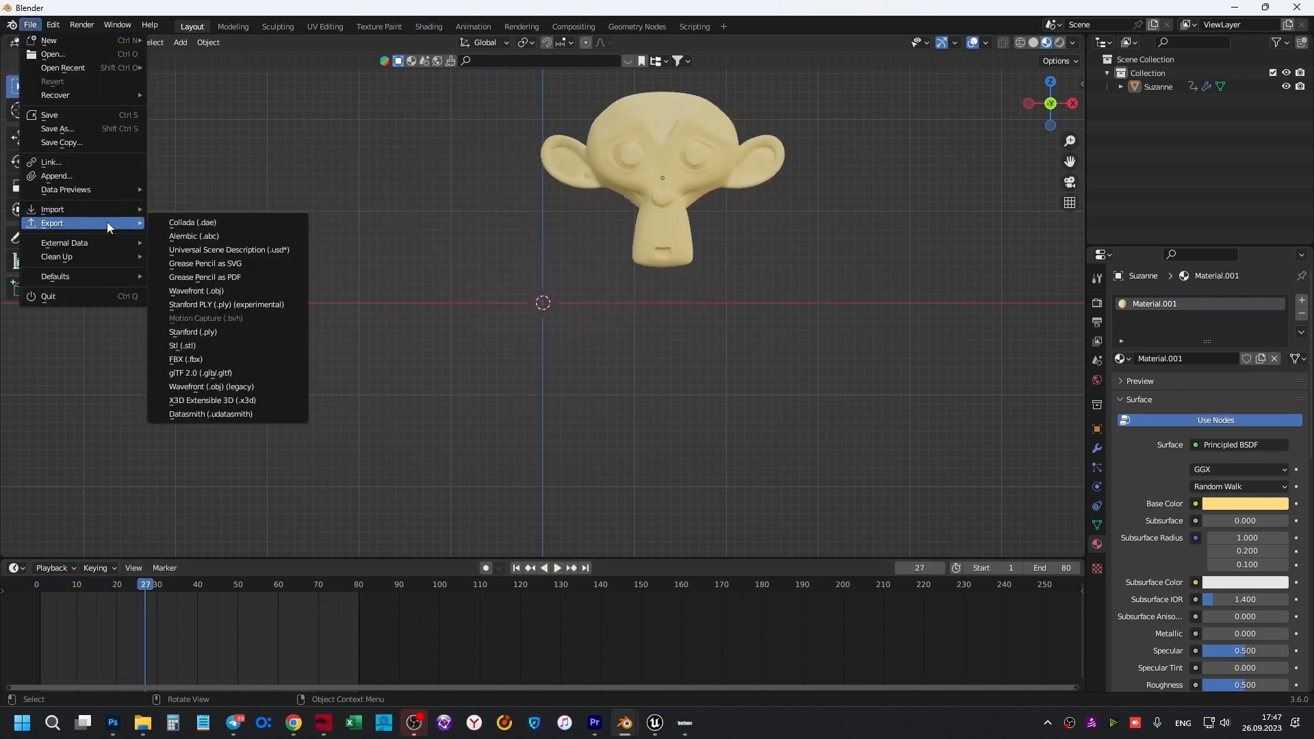
# Step: Export Suzanne as FBX with Bake Animation enabled, saved as 002.fbx on the Desktop
pyautogui.click(185, 361)
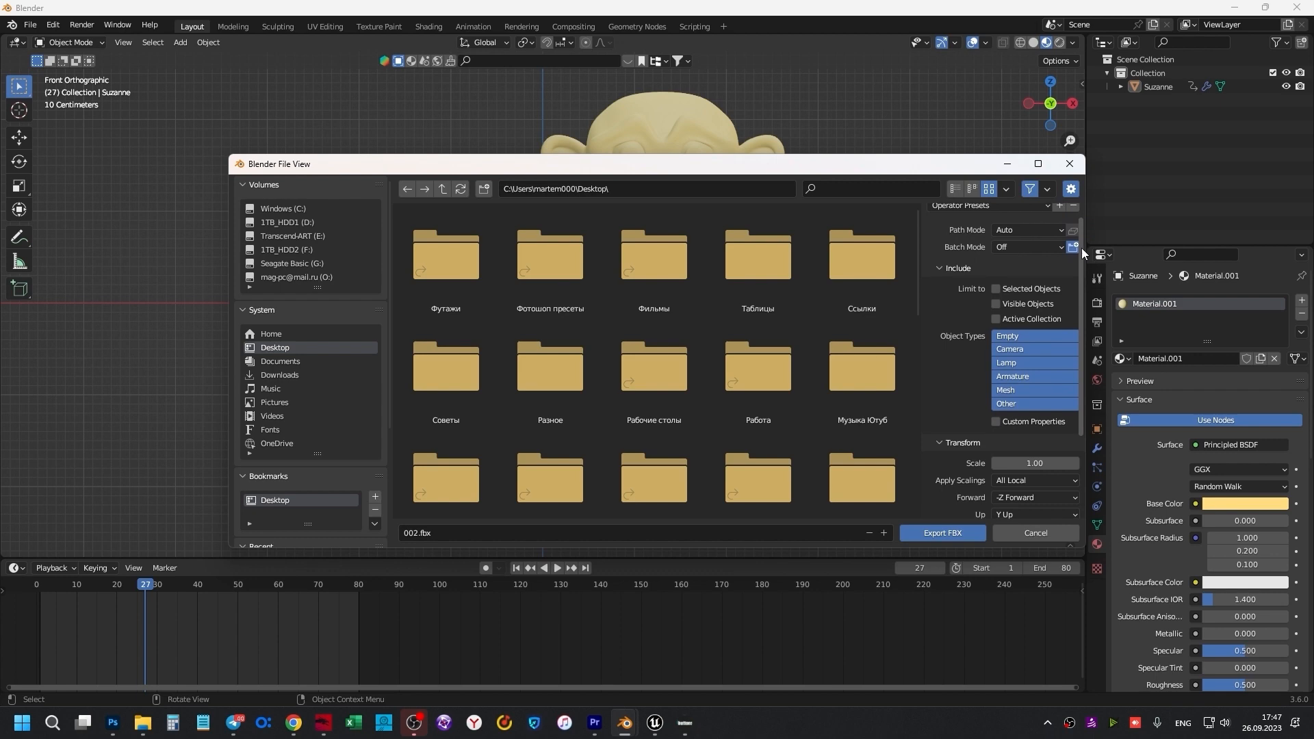
pyautogui.scroll(-3)
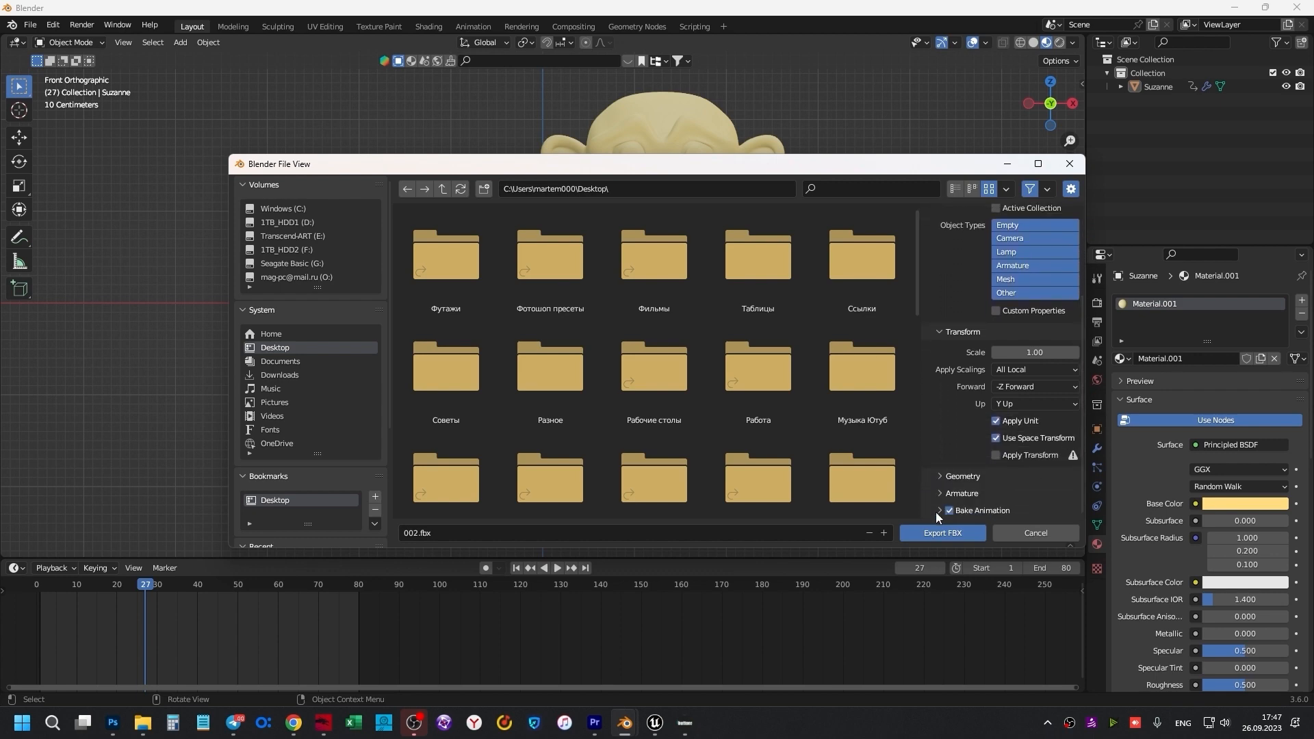
pyautogui.click(940, 510)
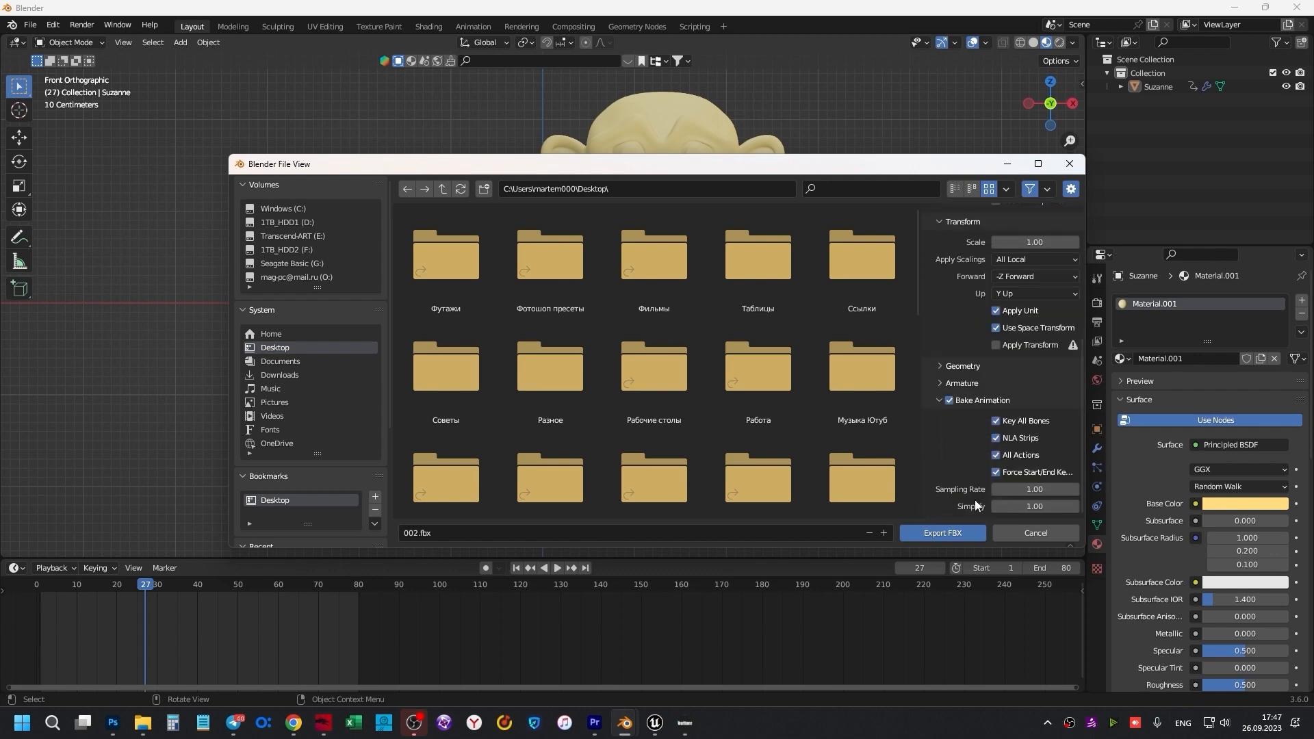
pyautogui.moveTo(942, 533)
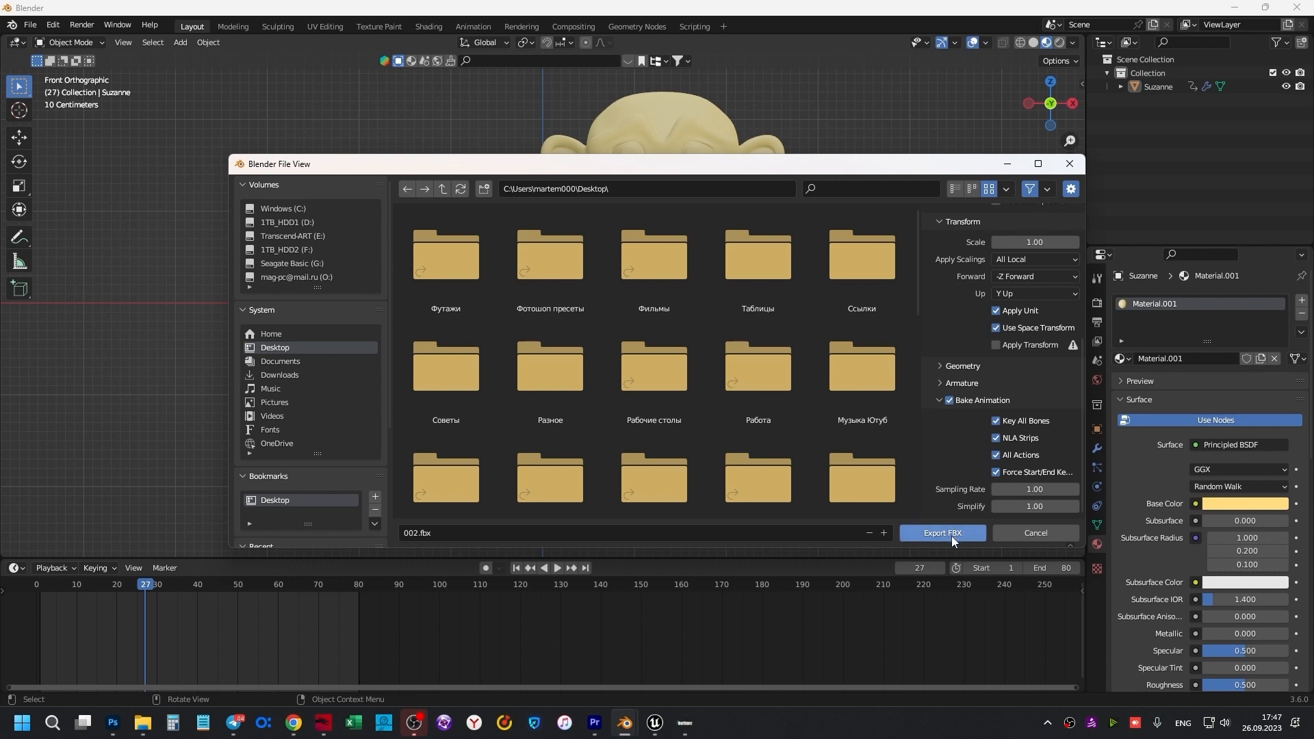
pyautogui.click(942, 533)
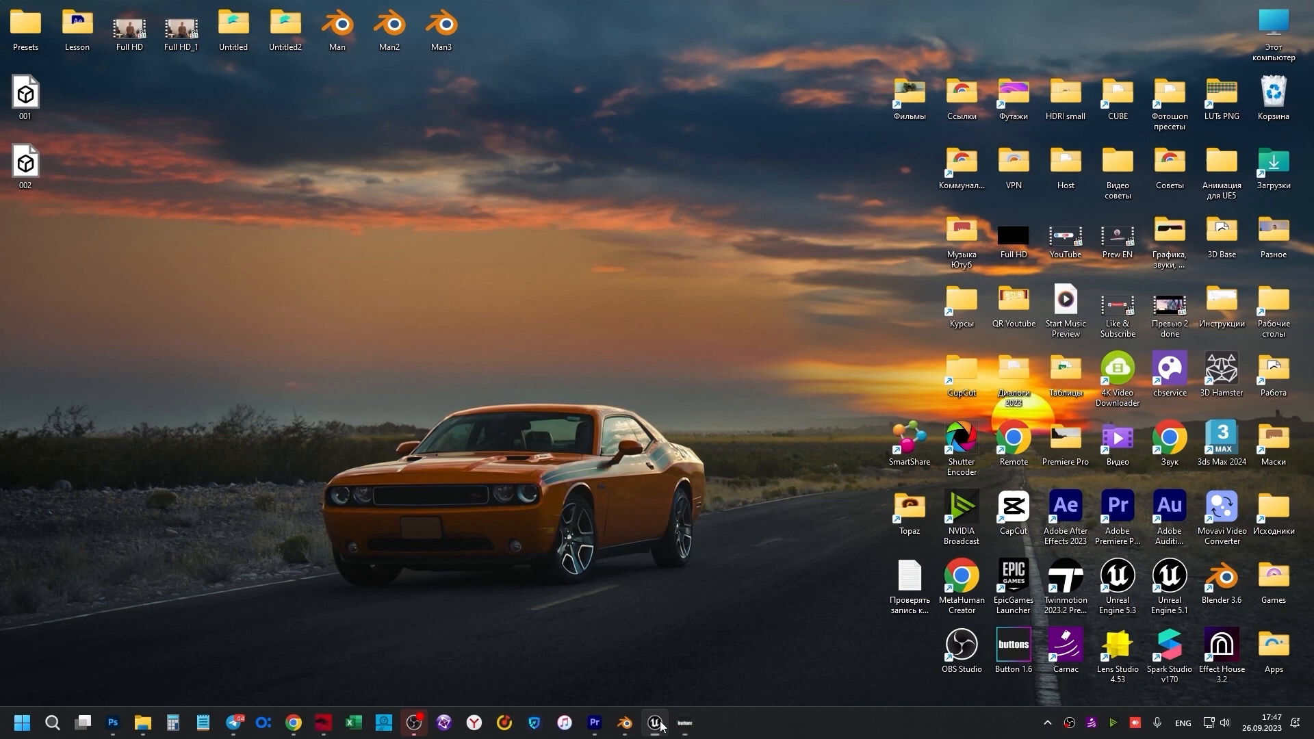
pyautogui.click(656, 722)
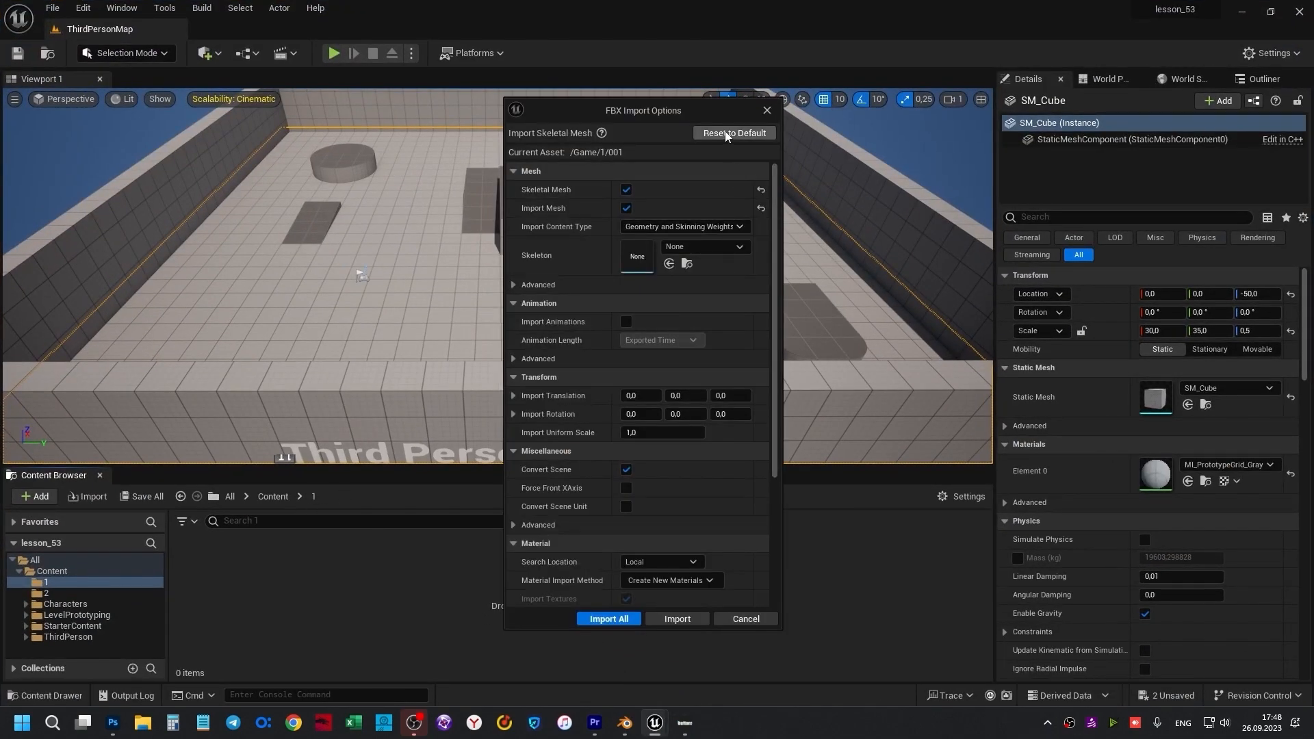
pyautogui.moveTo(647, 195)
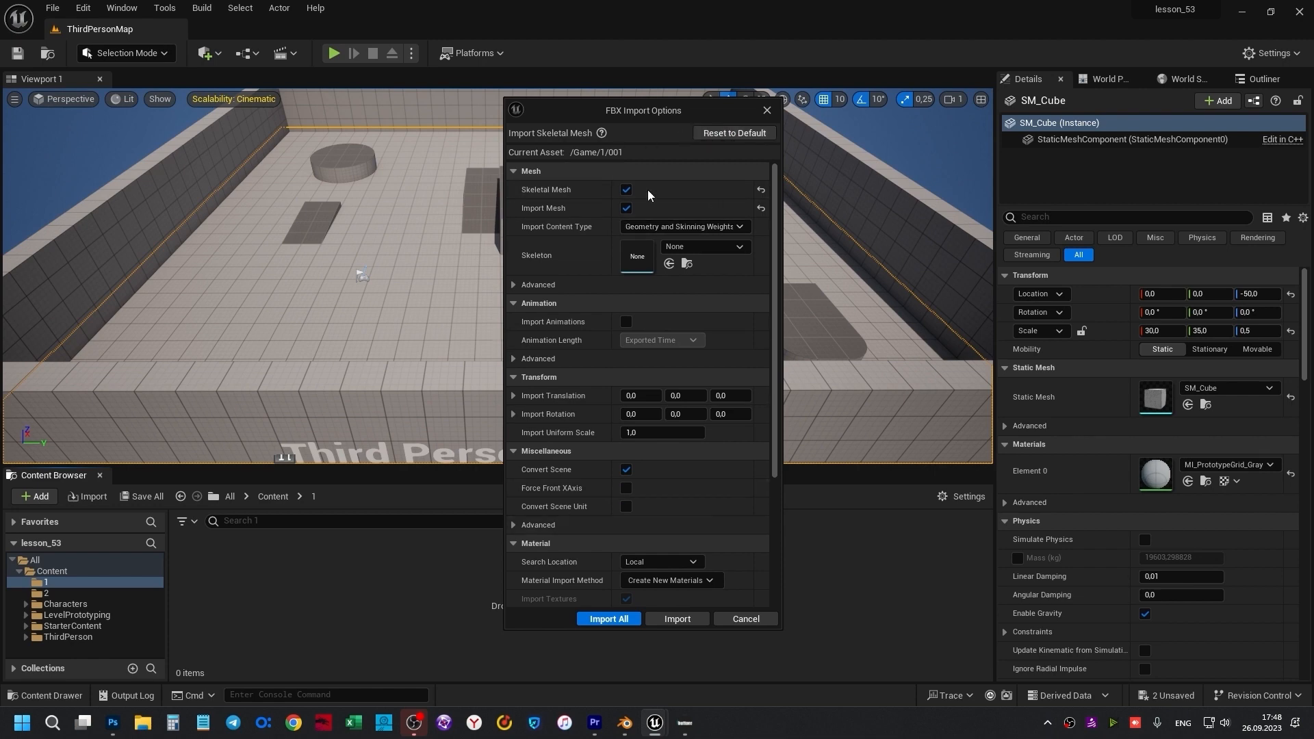
pyautogui.moveTo(608, 241)
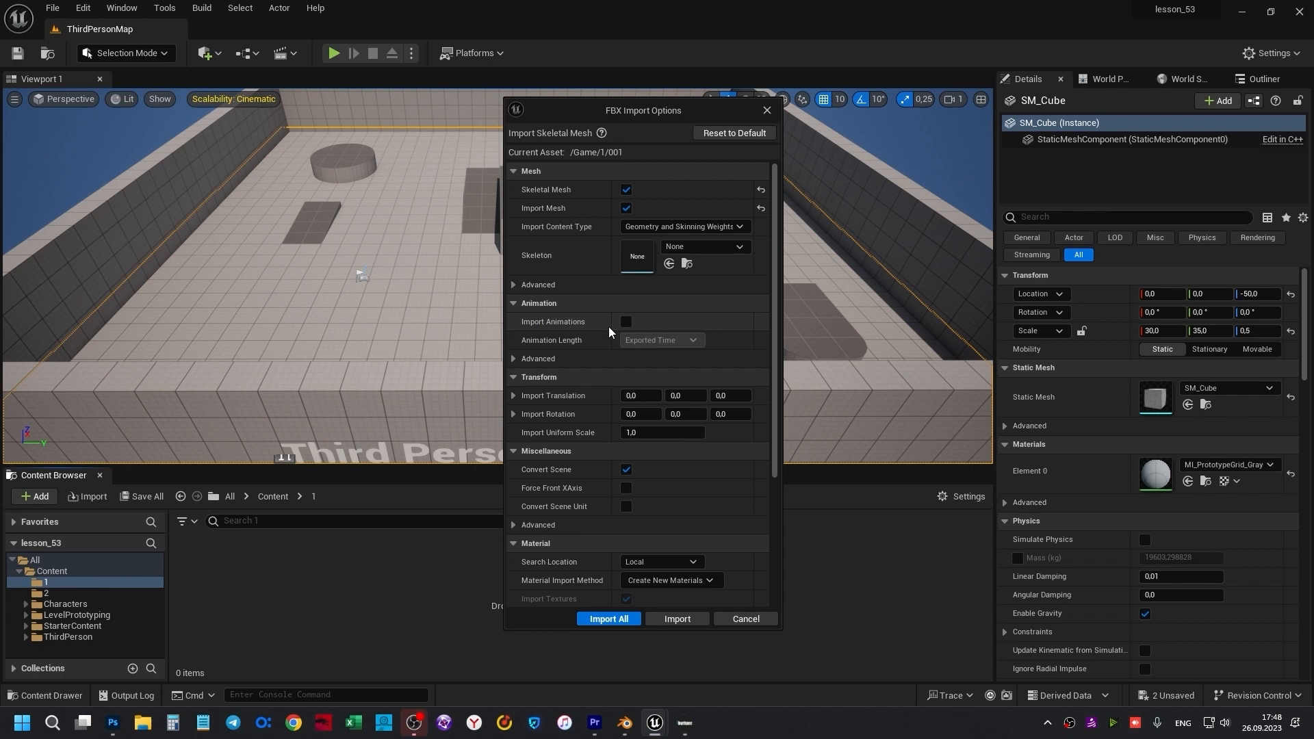
pyautogui.moveTo(626, 321)
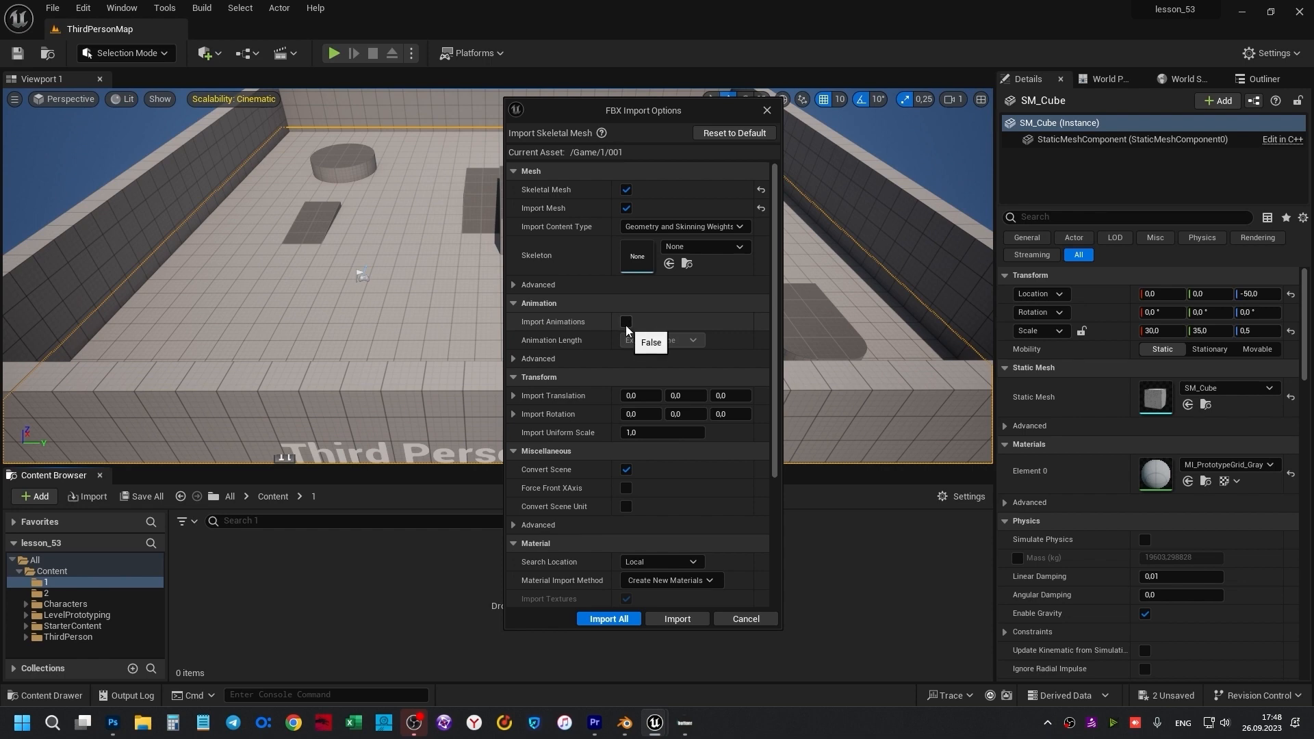
# Step: Import 001 with Import Animations on and Animation Length set to Animated Time
pyautogui.click(625, 322)
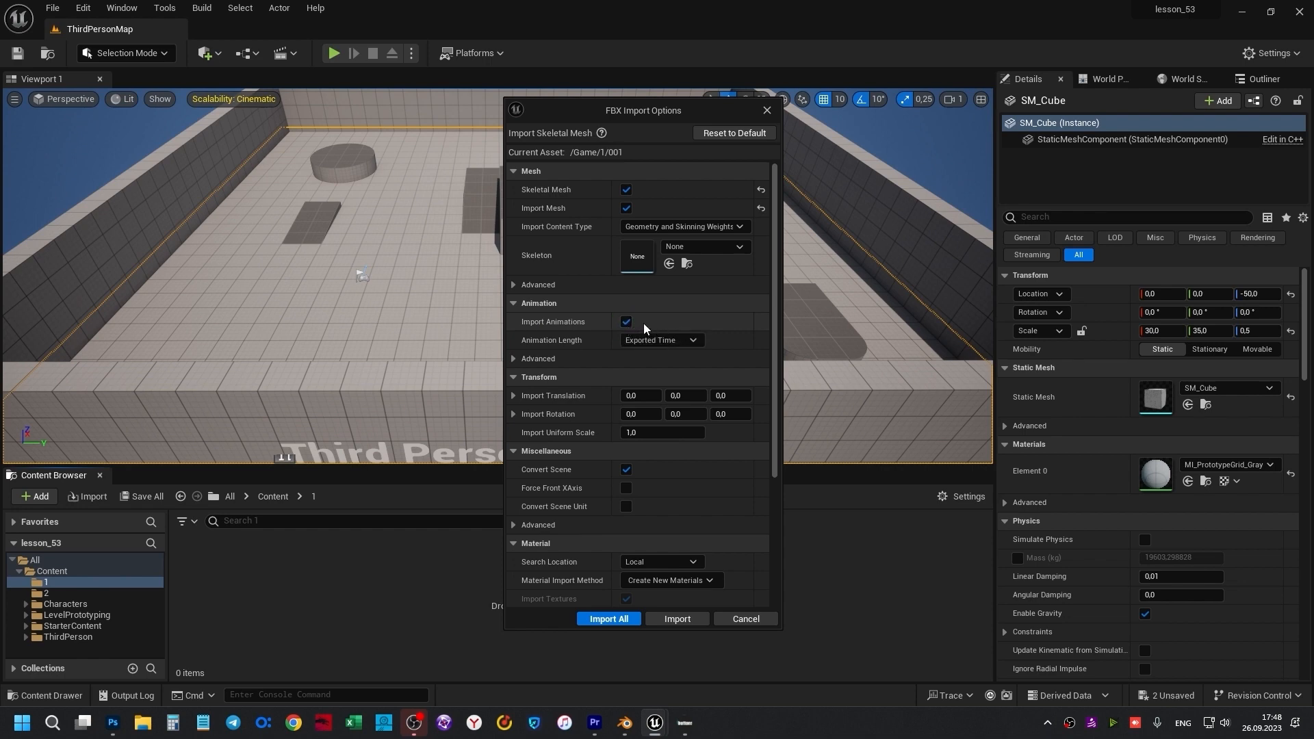
pyautogui.moveTo(660, 340)
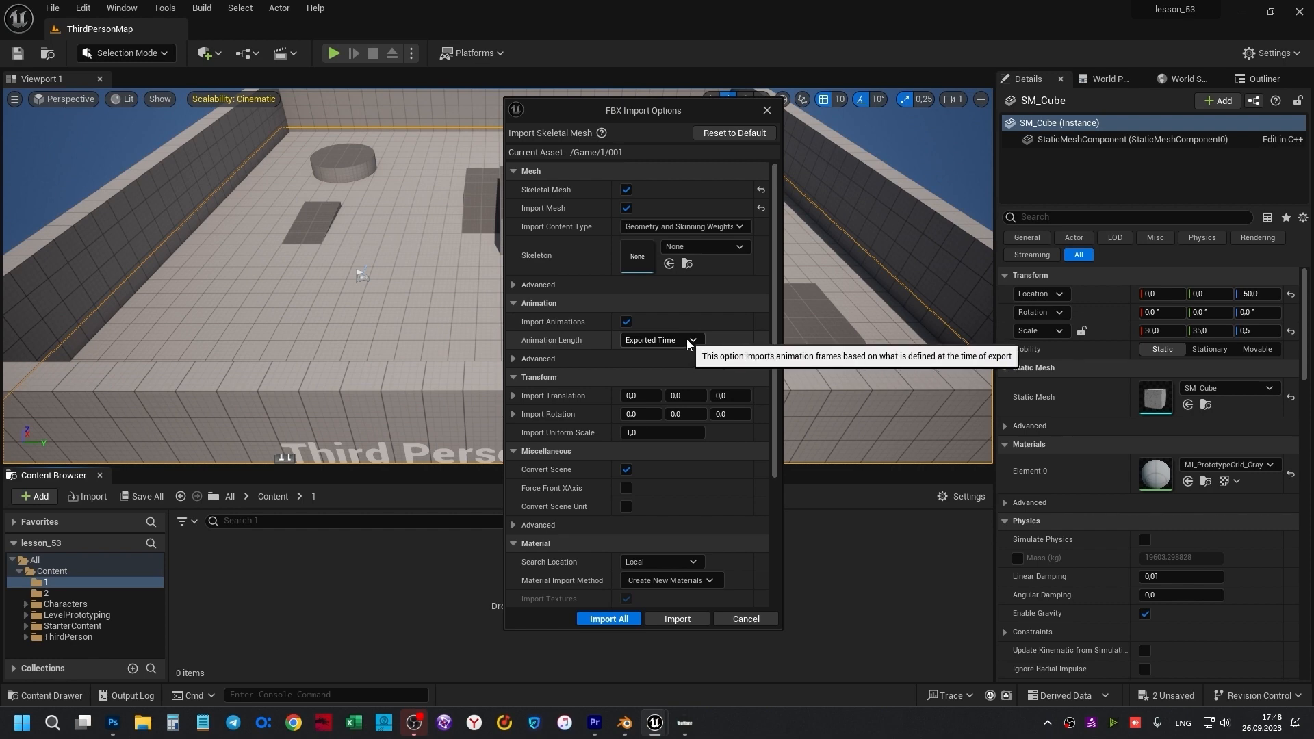
pyautogui.click(661, 339)
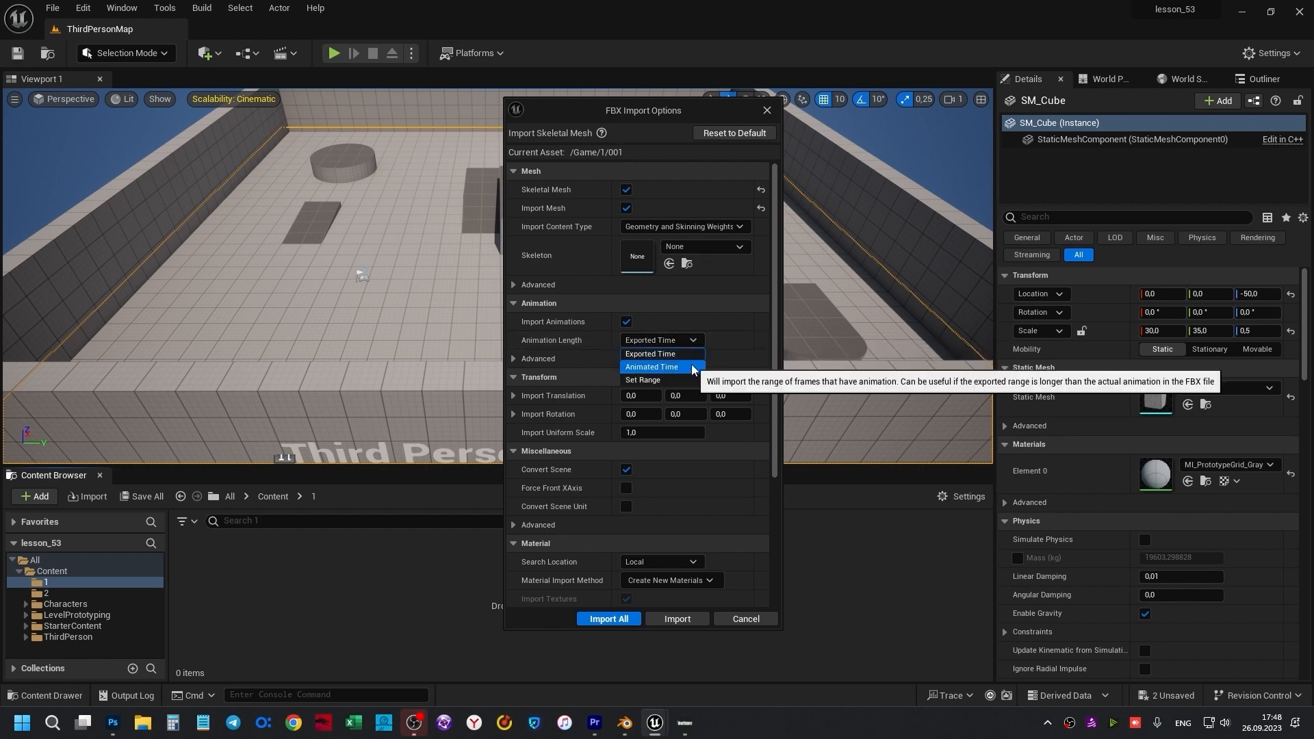
pyautogui.click(651, 367)
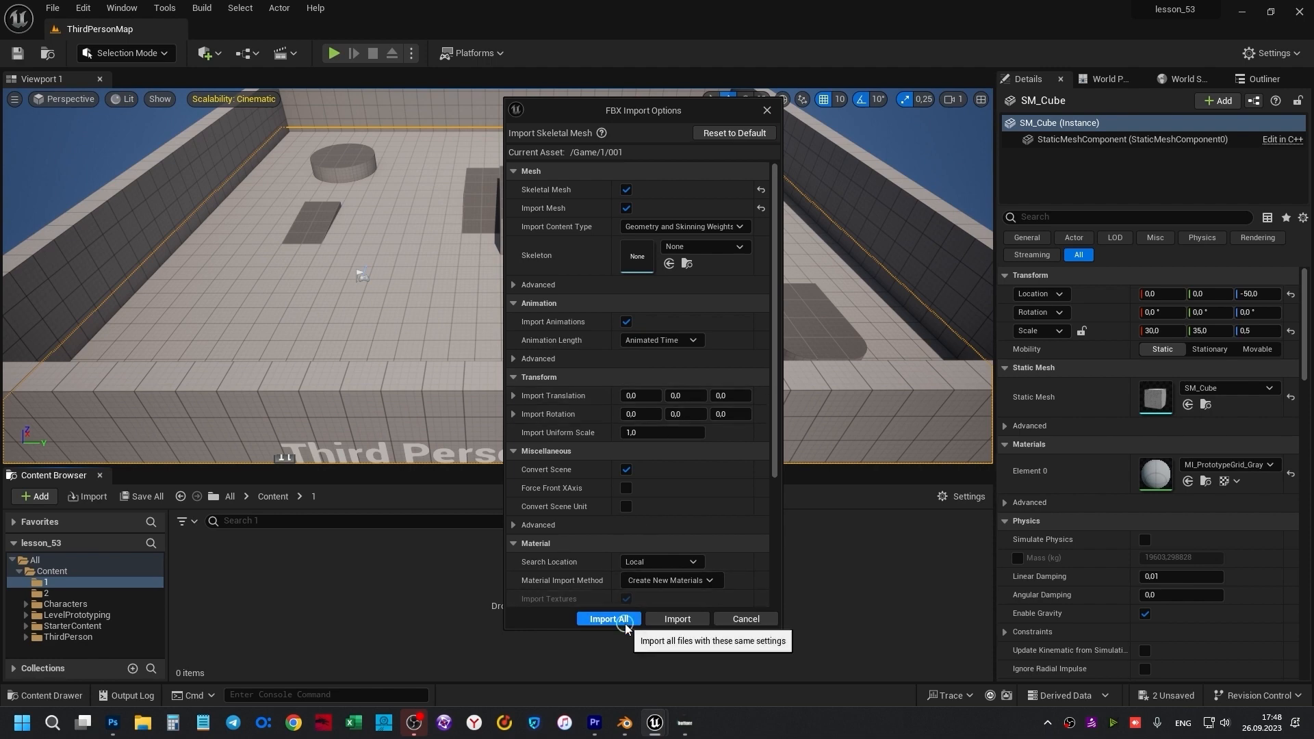
pyautogui.click(608, 619)
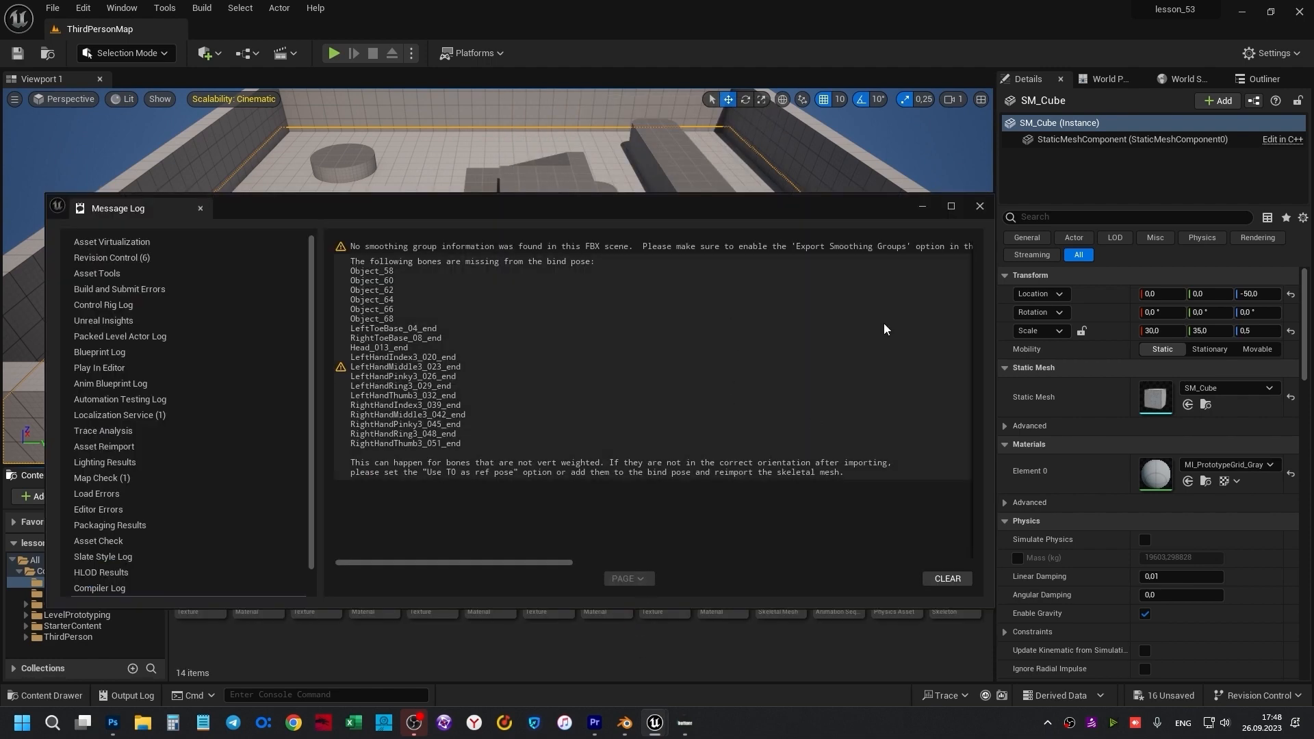
# Step: Dismiss the message log, drop 001_Anim into the level and focus the view on it
pyautogui.click(977, 208)
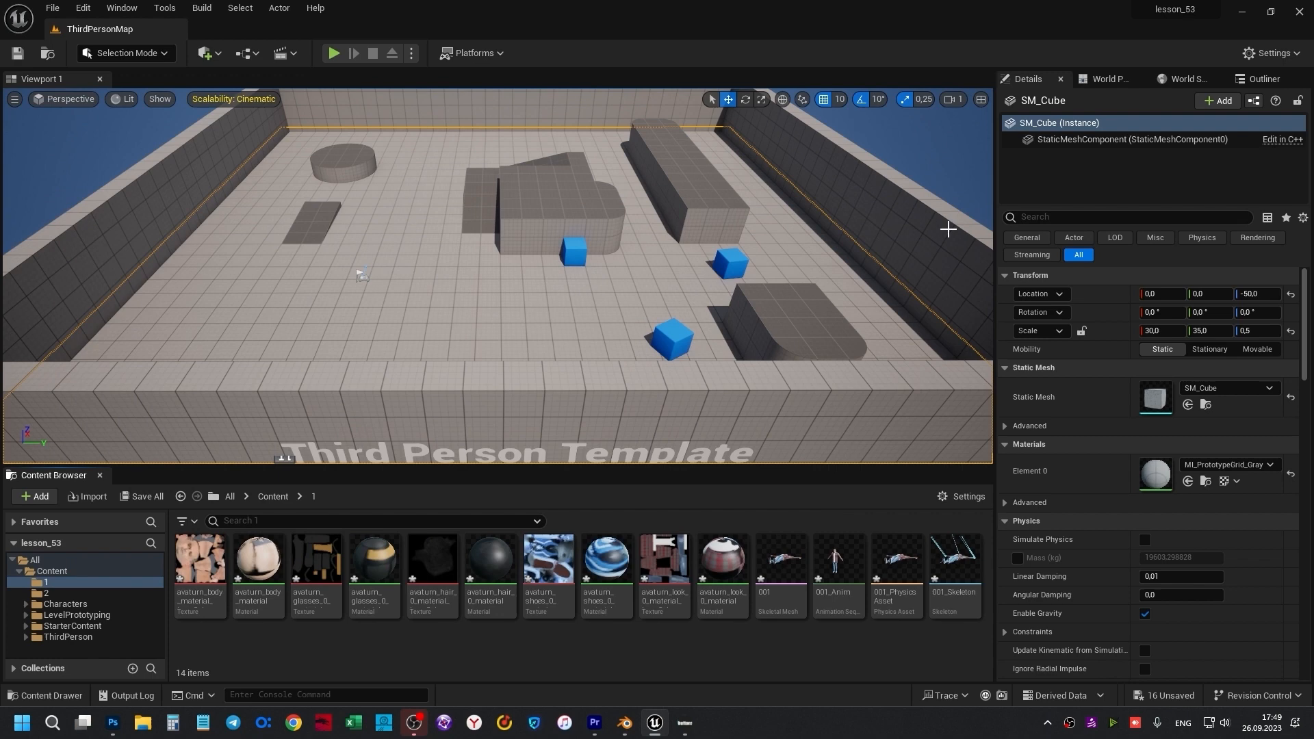
pyautogui.moveTo(721, 578)
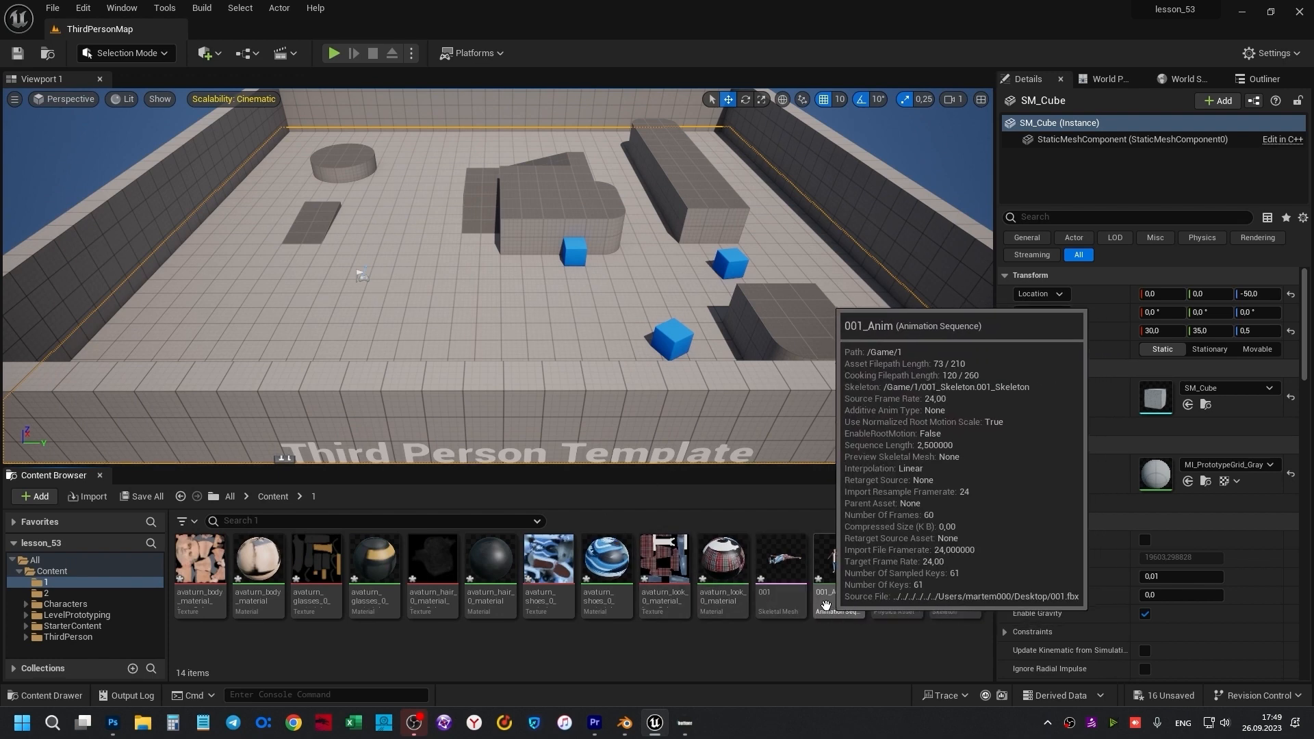
pyautogui.click(835, 561)
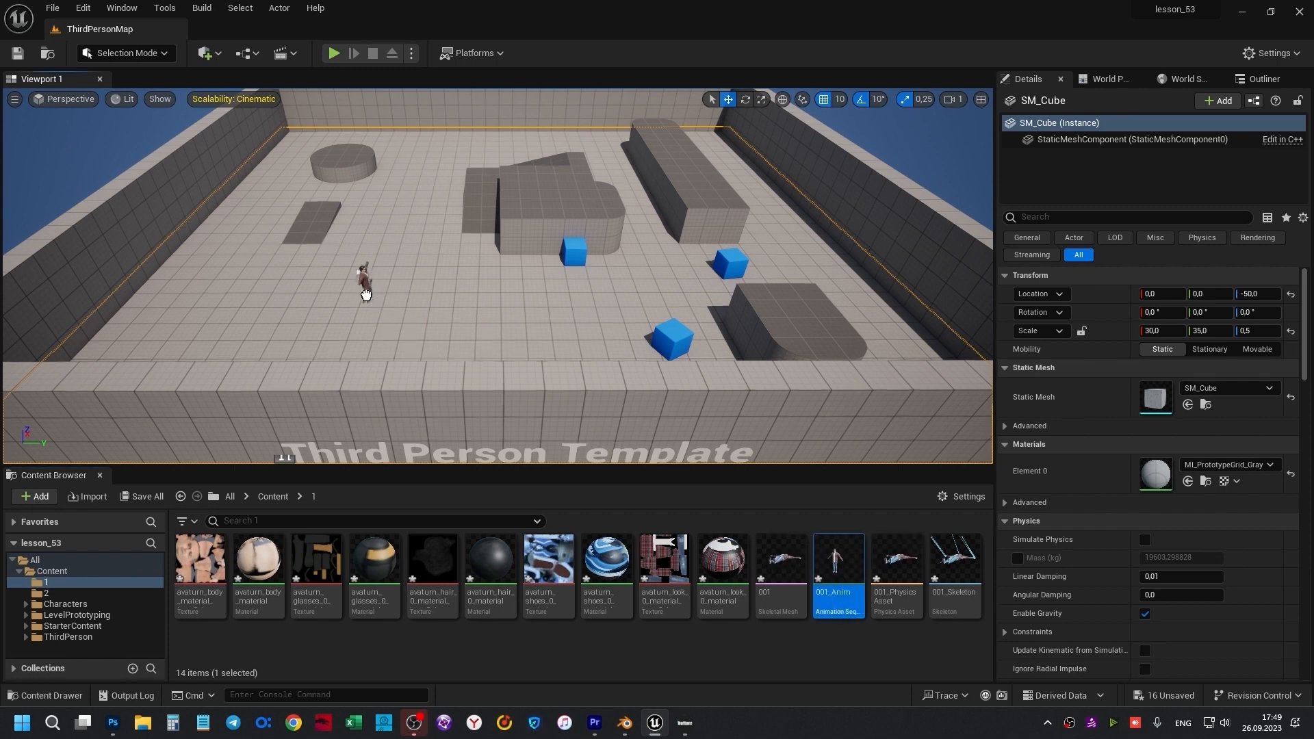
pyautogui.click(358, 275)
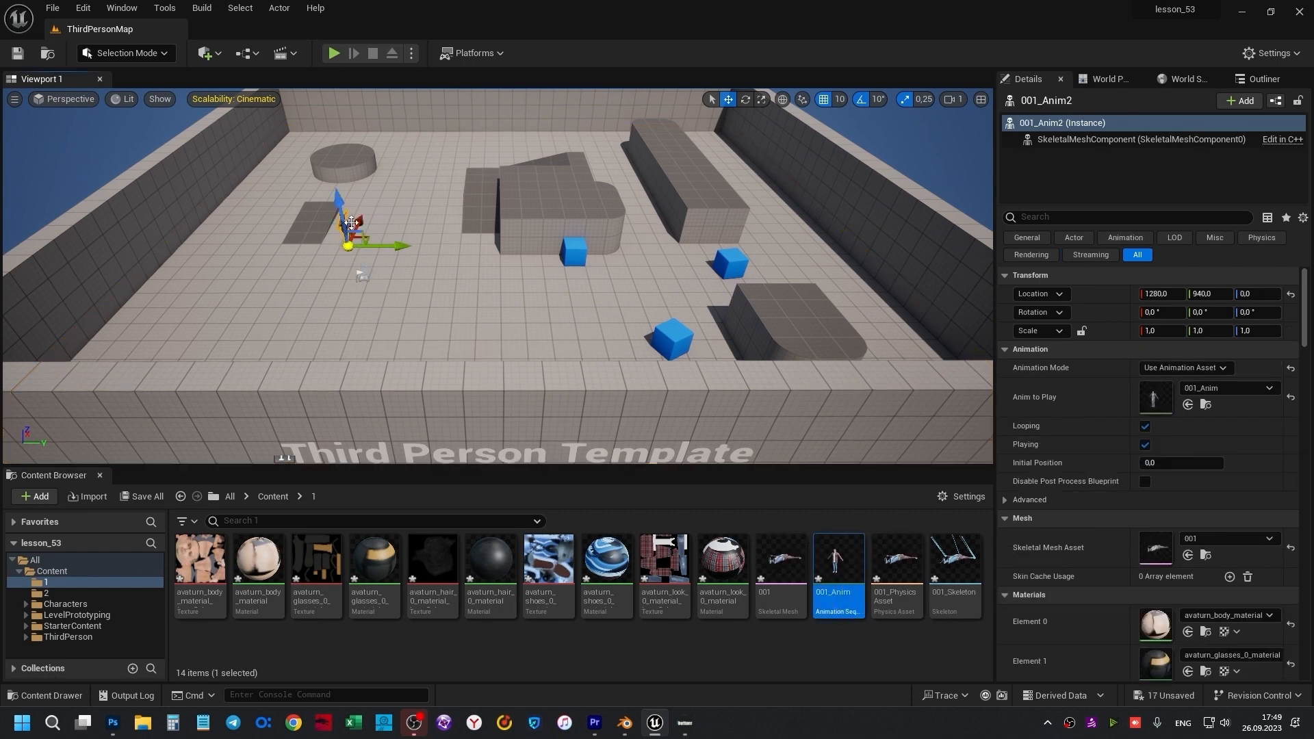
pyautogui.click(334, 54)
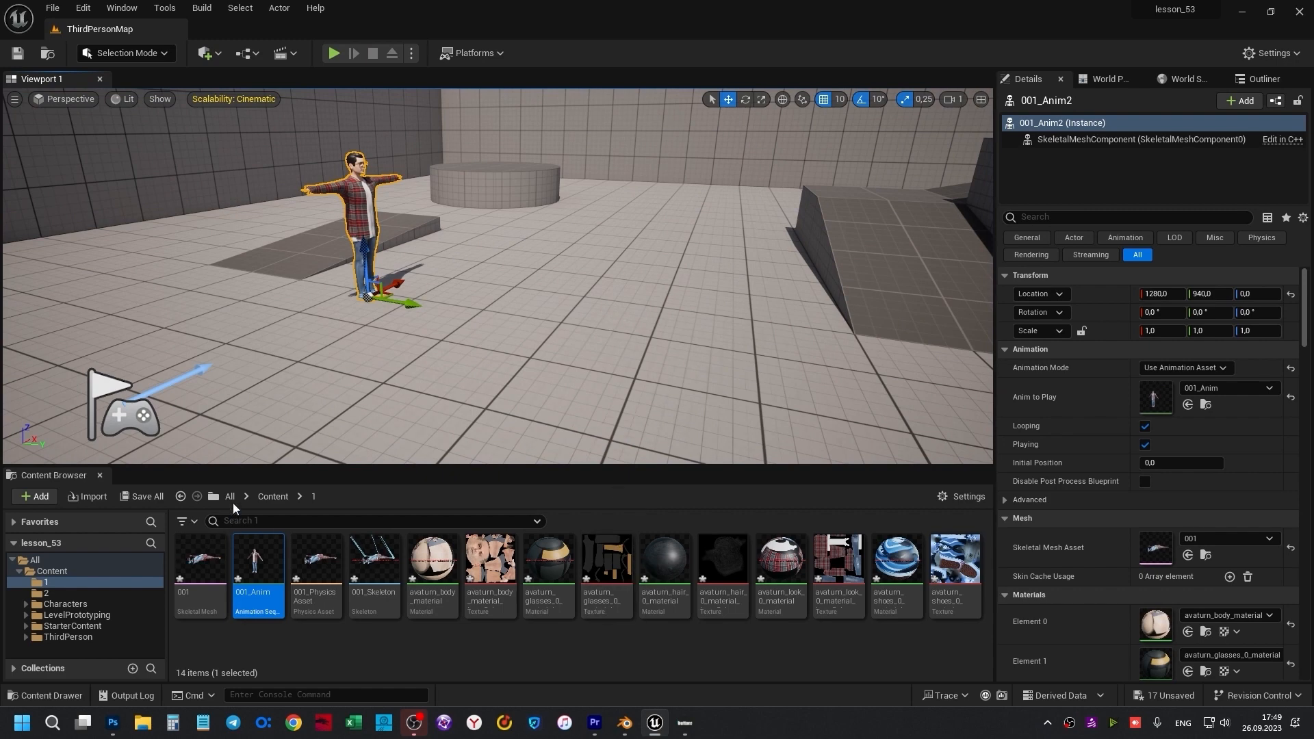
# Step: Import 002.fbx with its animation into content folder 2
pyautogui.click(271, 496)
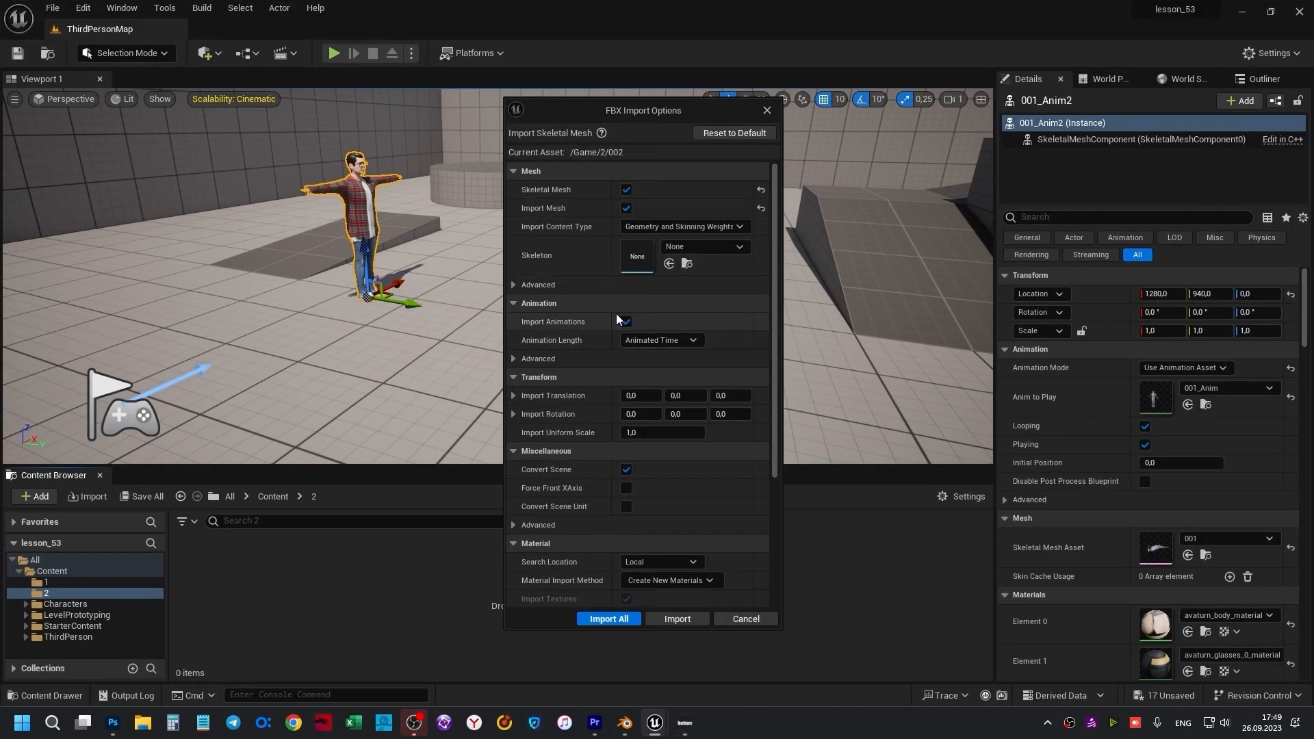
pyautogui.moveTo(608, 619)
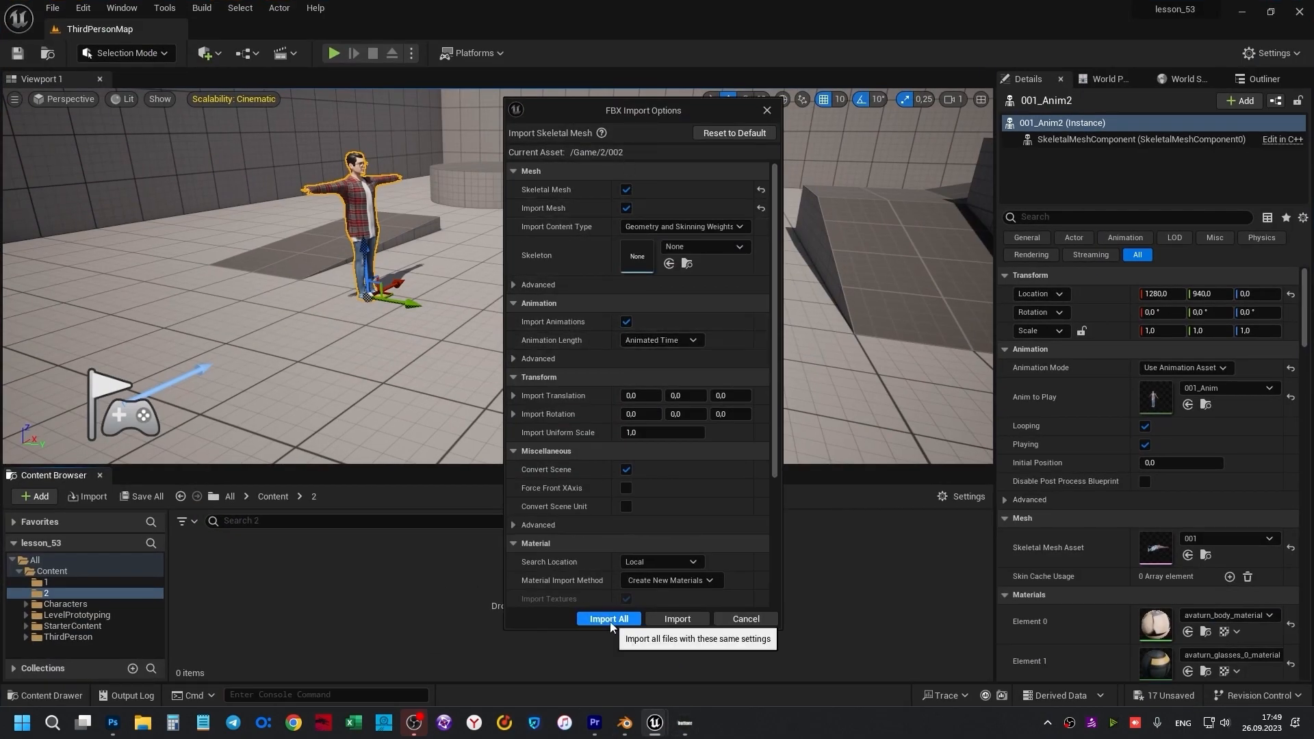
pyautogui.click(608, 619)
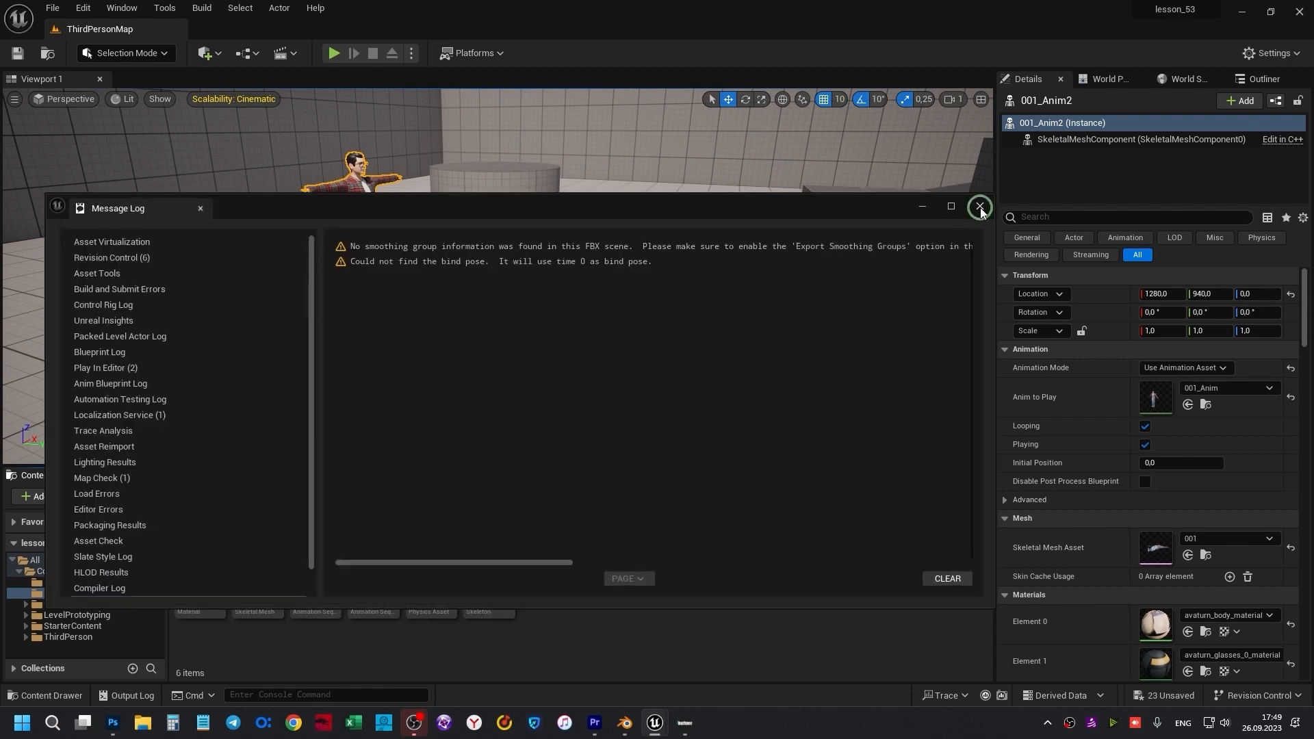
# Step: Dismiss the message log and play the level to watch both animated actors
pyautogui.click(978, 207)
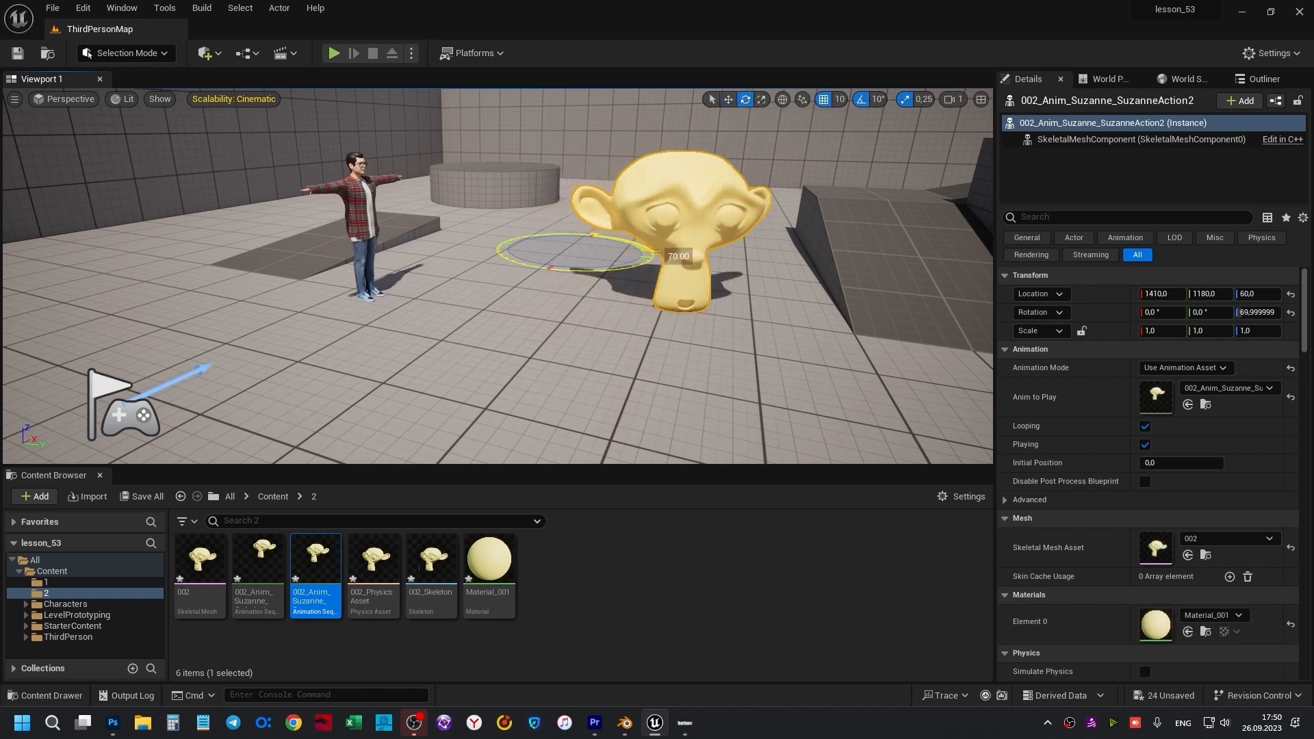
pyautogui.click(334, 54)
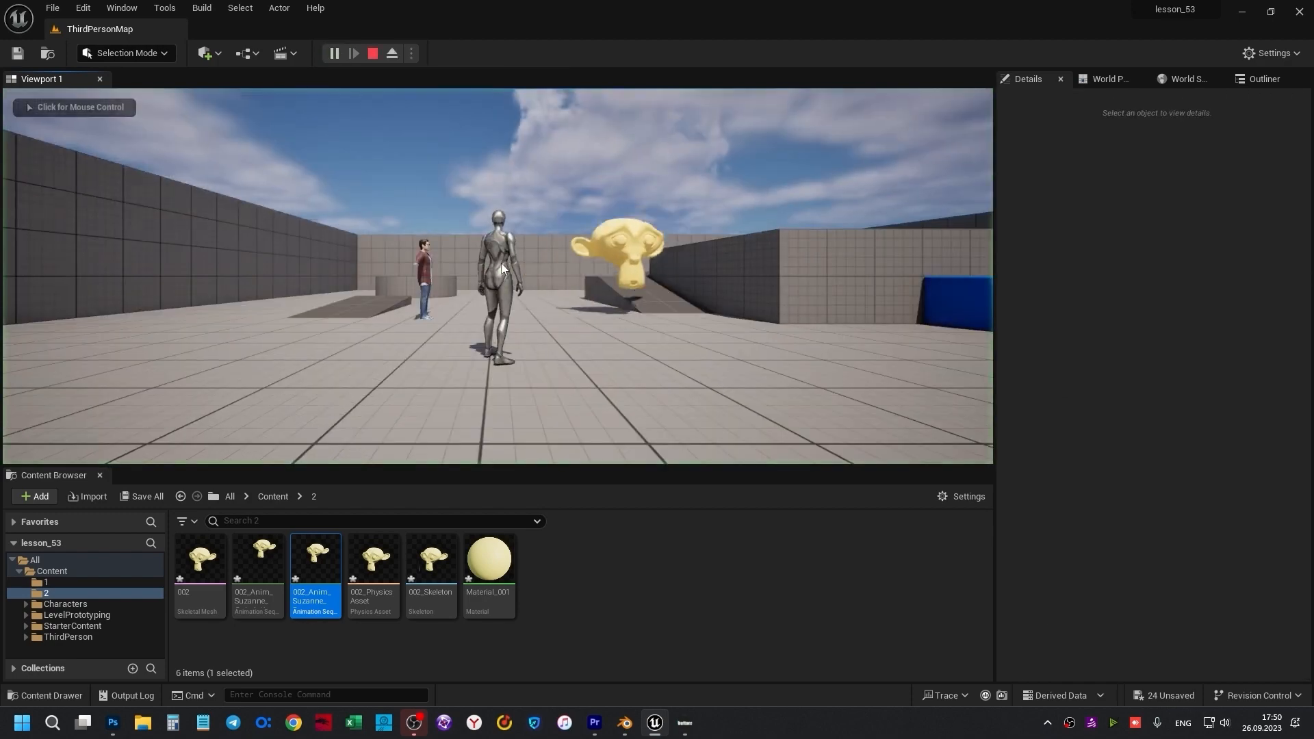